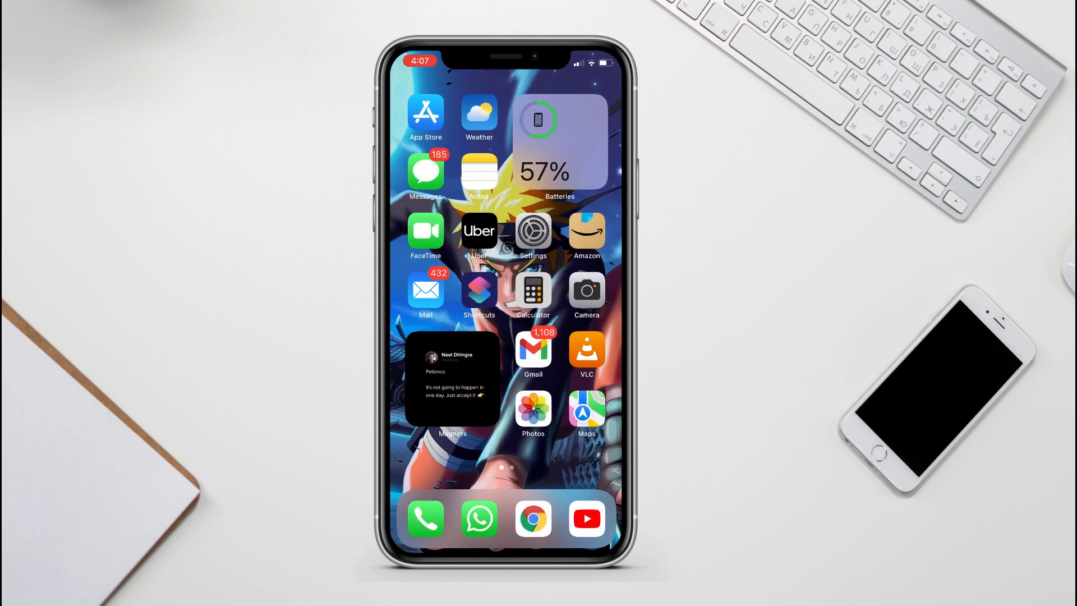
- Review iPhone Storage down to iOS (9.44 GB) and System Data (124.5 MB)
click(533, 231)
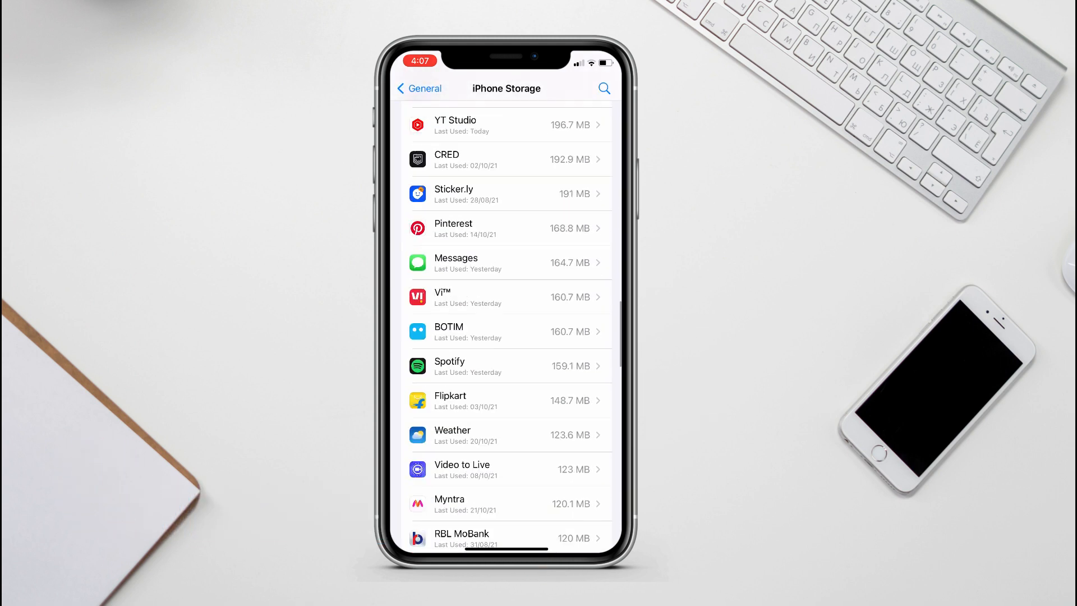
scroll(down, 3)
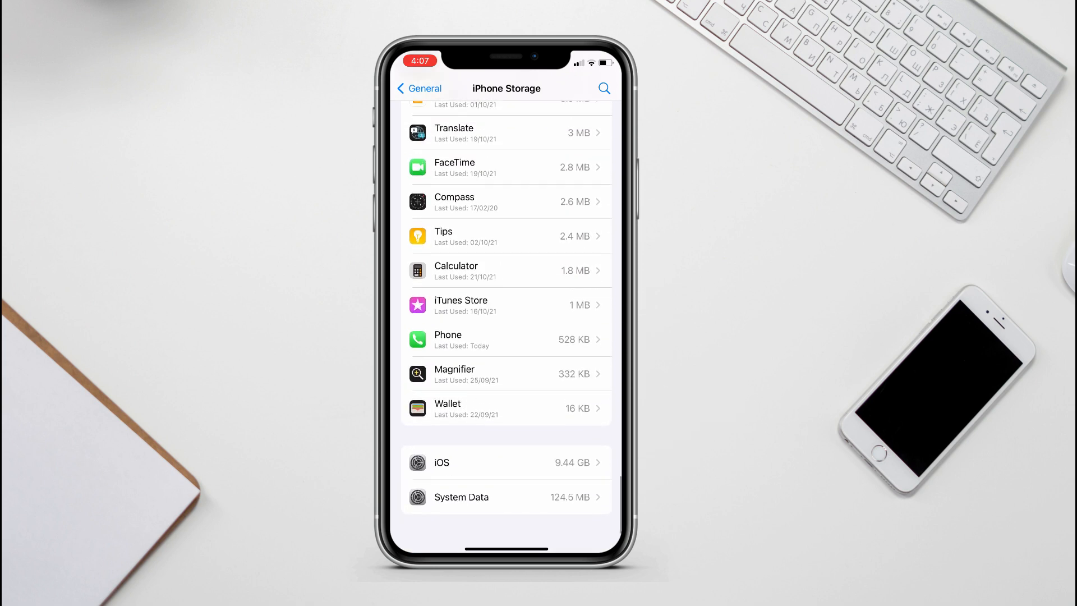
click(506, 462)
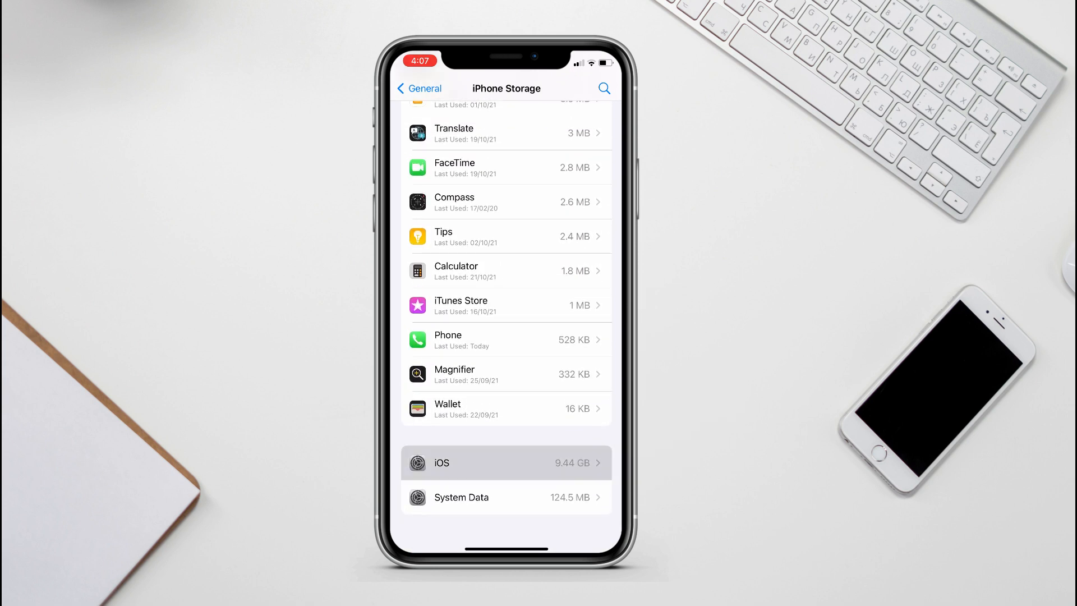
click(506, 463)
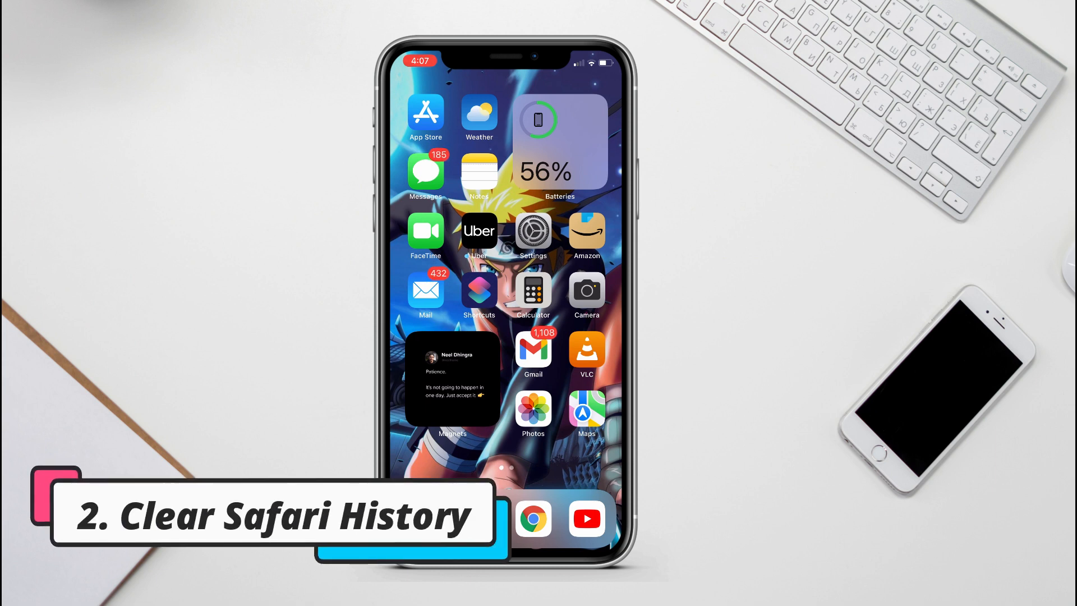
- Clear Safari's history and website data from its Settings page
click(533, 230)
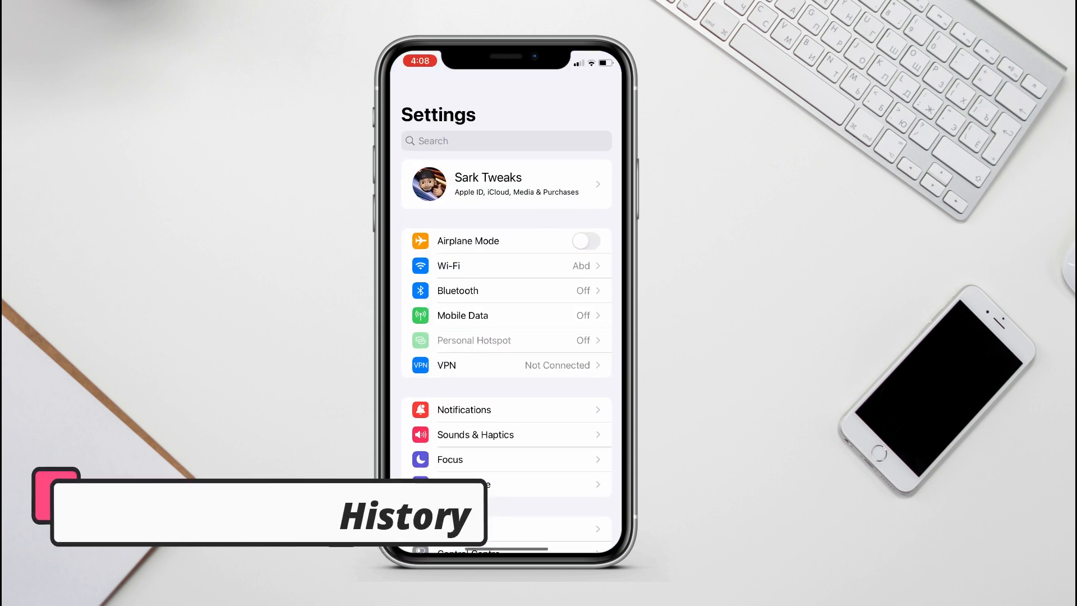
scroll(down, 3)
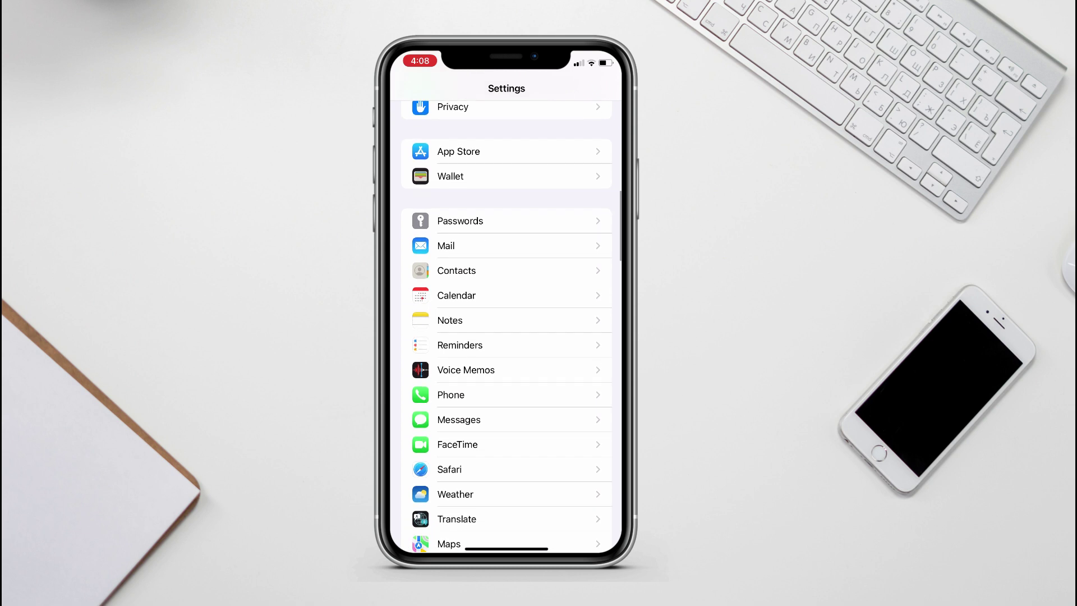
click(449, 469)
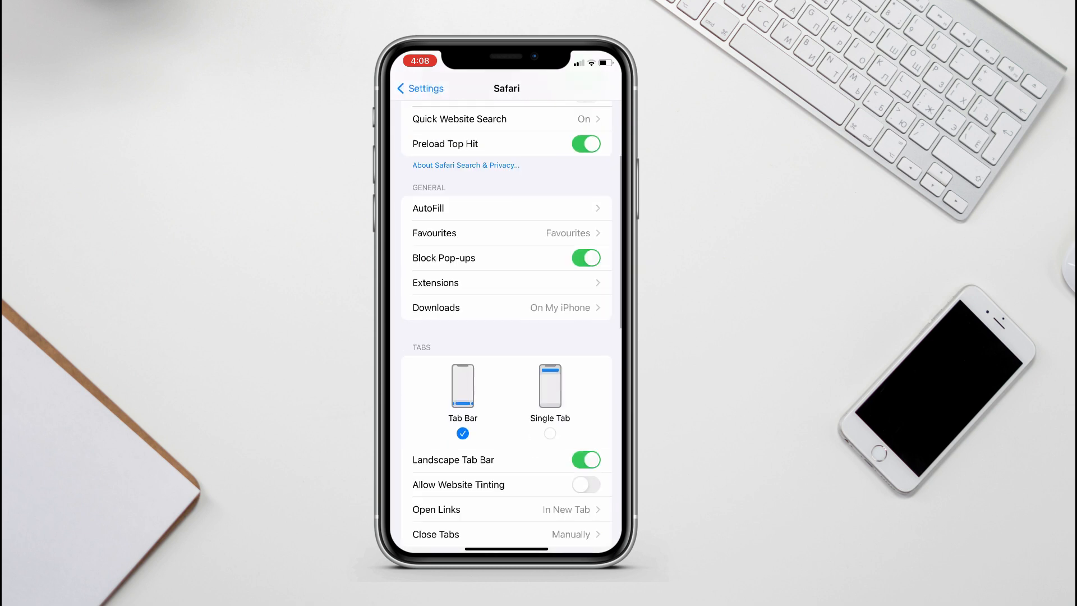
click(478, 348)
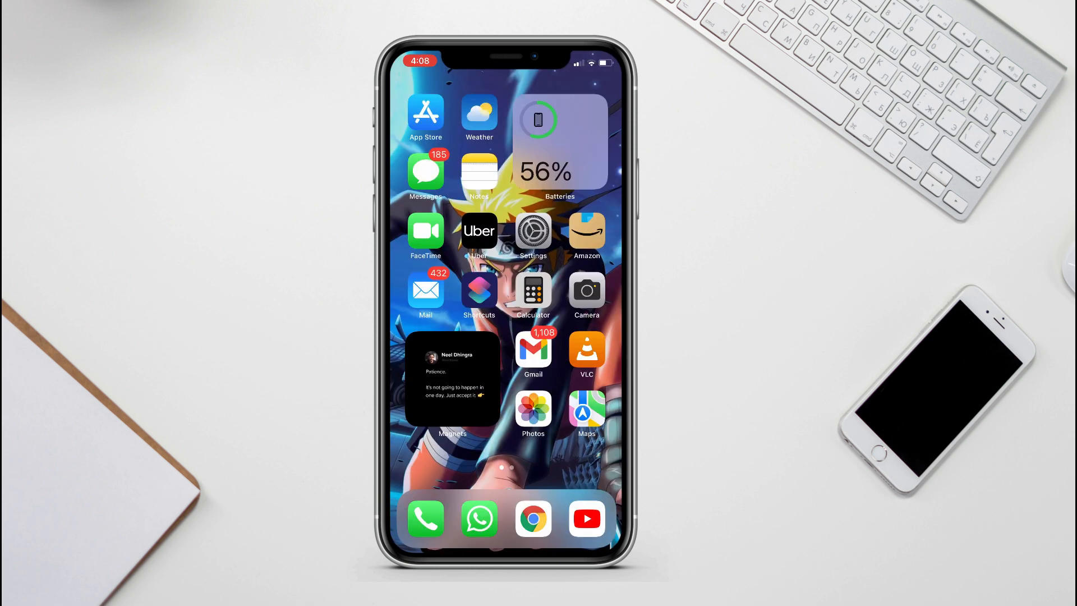
- Clear Telegram's cache from Storage Usage, freeing 2.8 GB
scroll(left, 3)
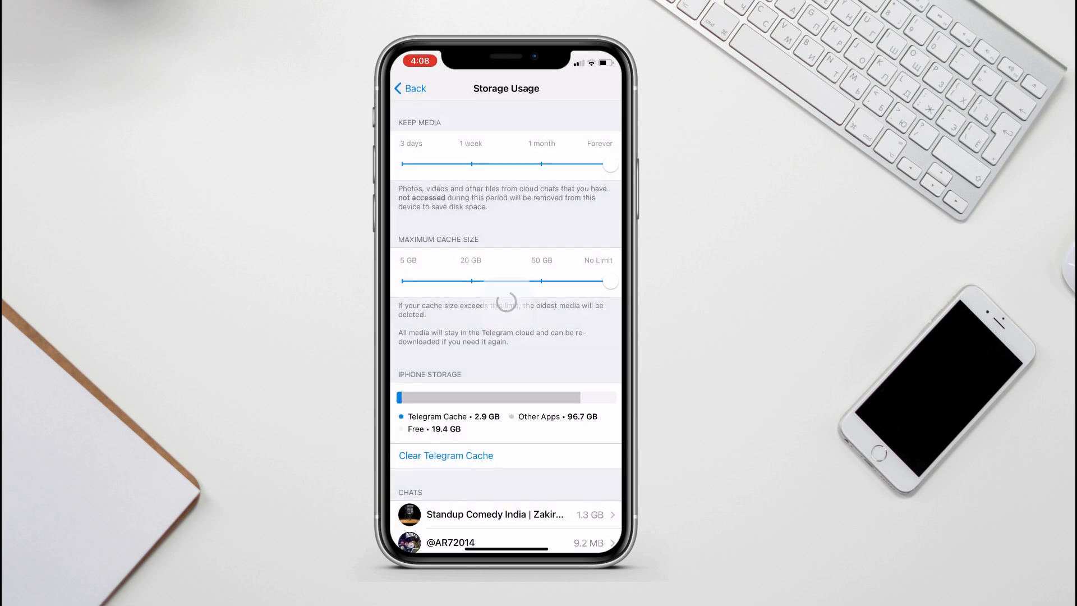
click(446, 455)
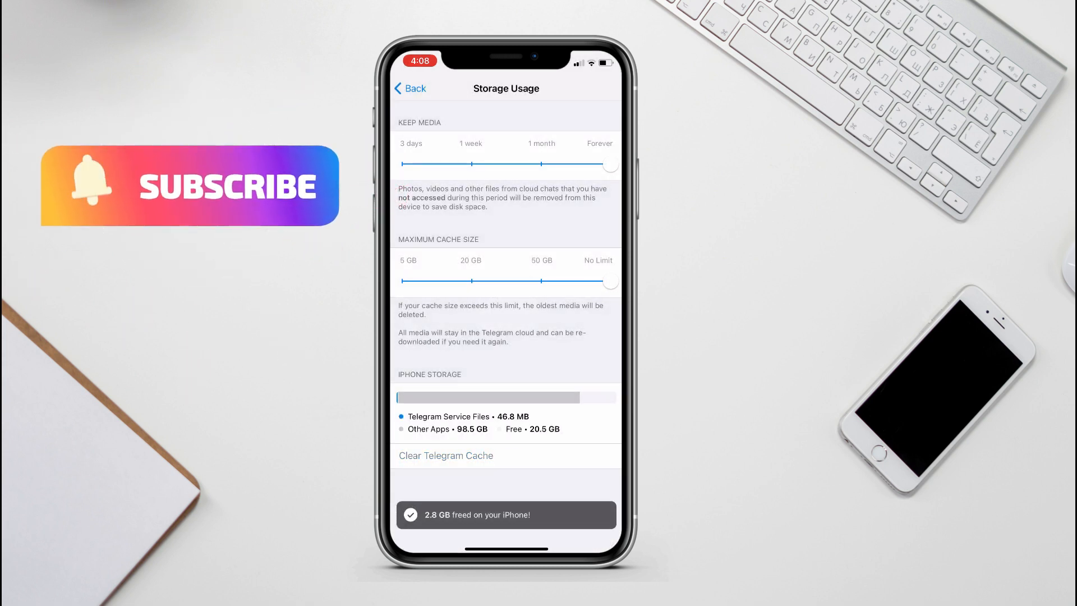
click(410, 89)
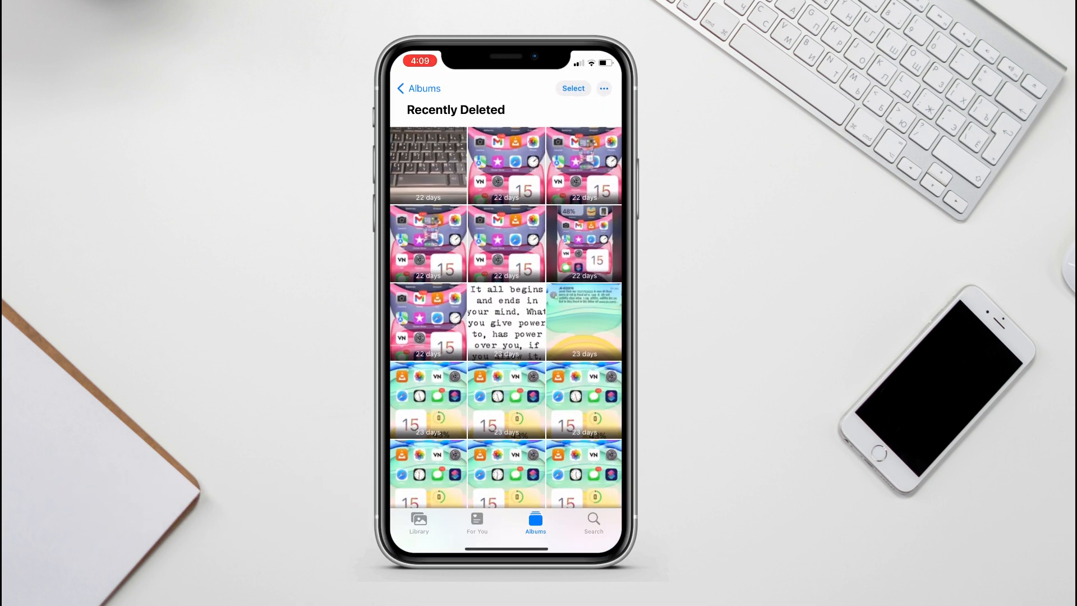
- Select all in Recently Deleted and permanently delete the 43 items
scroll(down, 3)
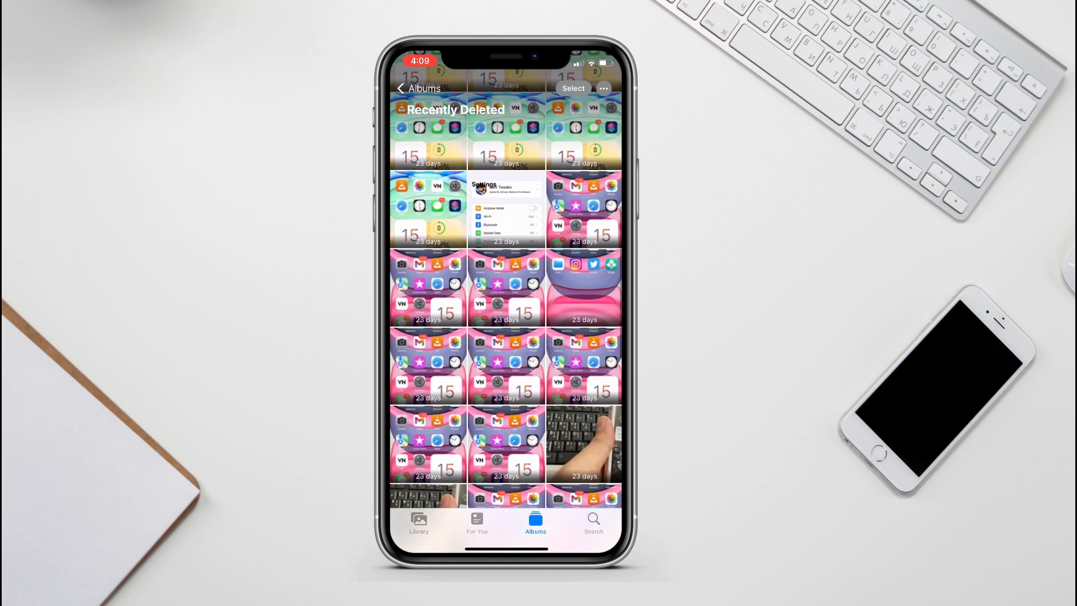
click(573, 88)
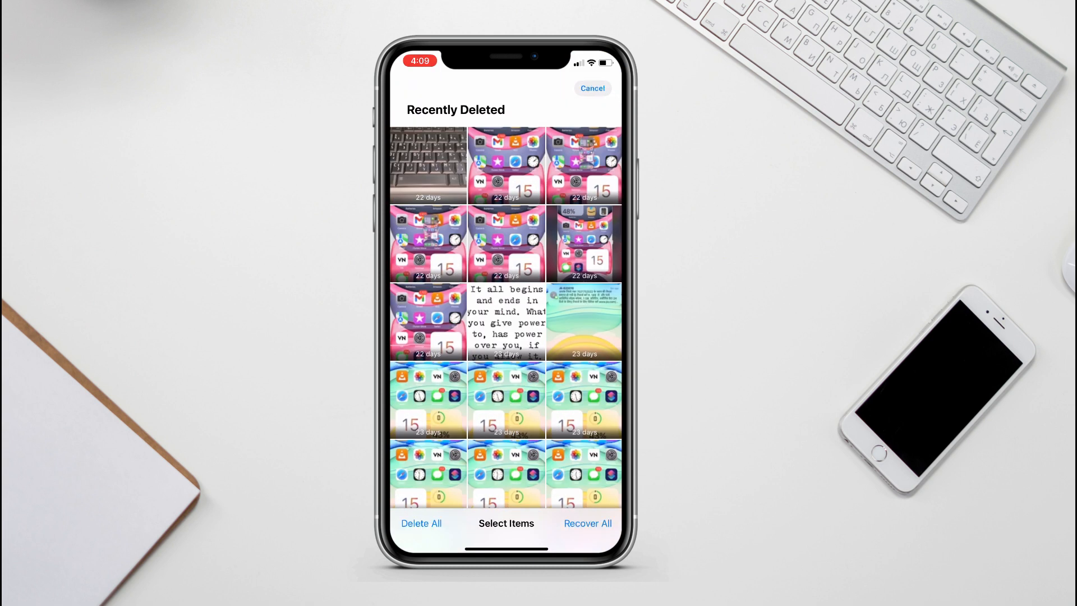
click(421, 523)
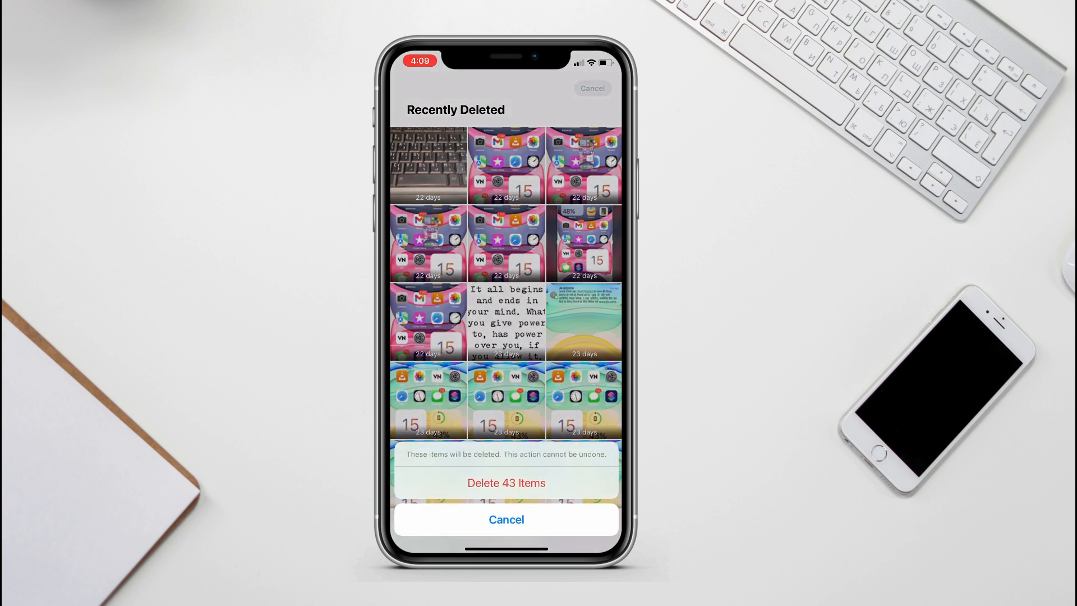
click(506, 483)
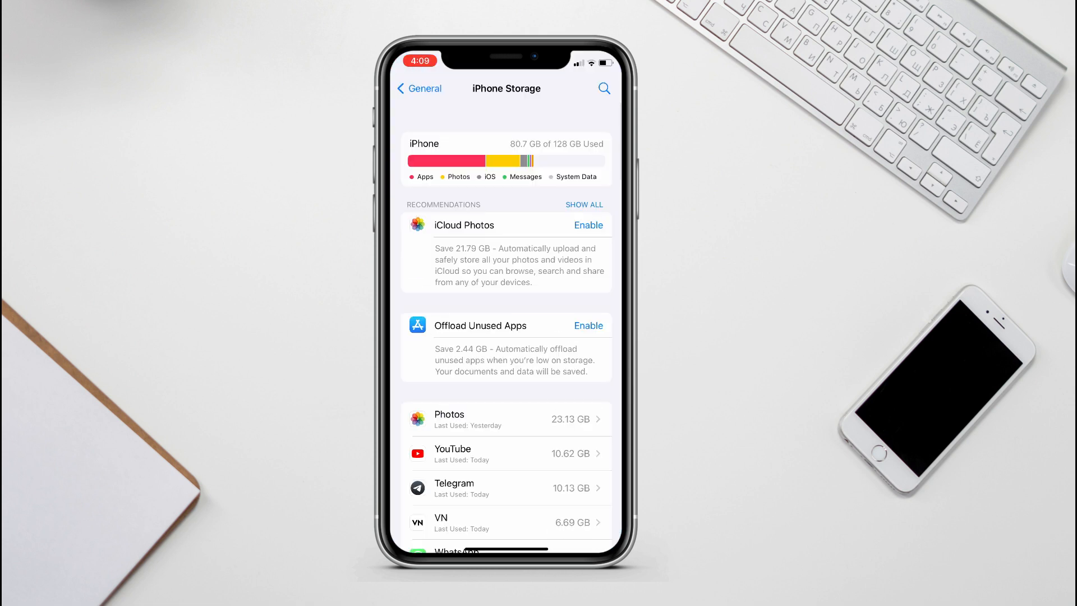
- Delete the 239.5 MB Clips app from its iPhone Storage page
scroll(down, 3)
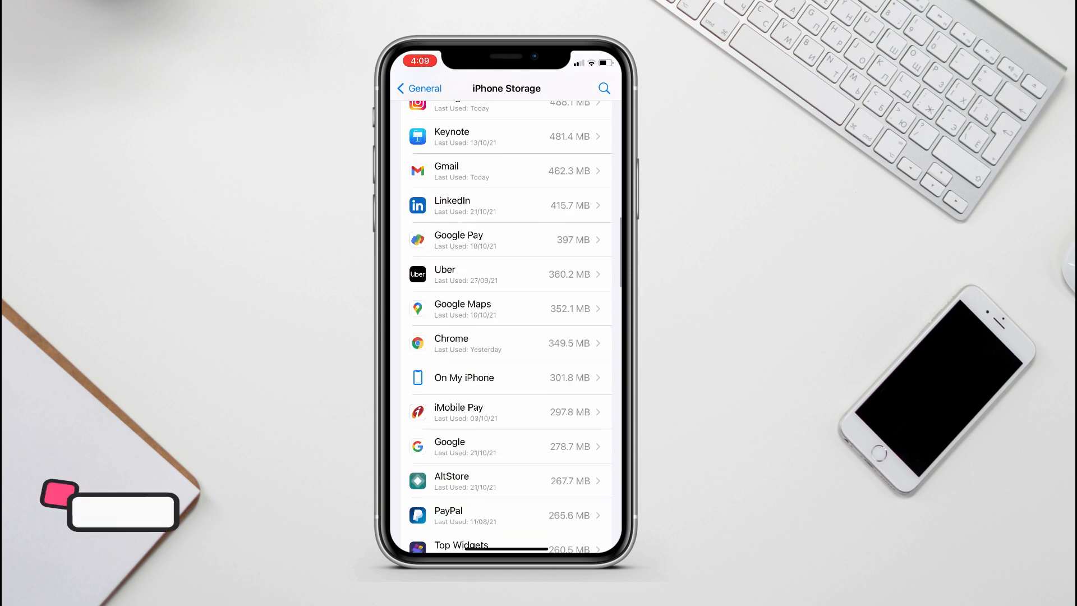
scroll(down, 3)
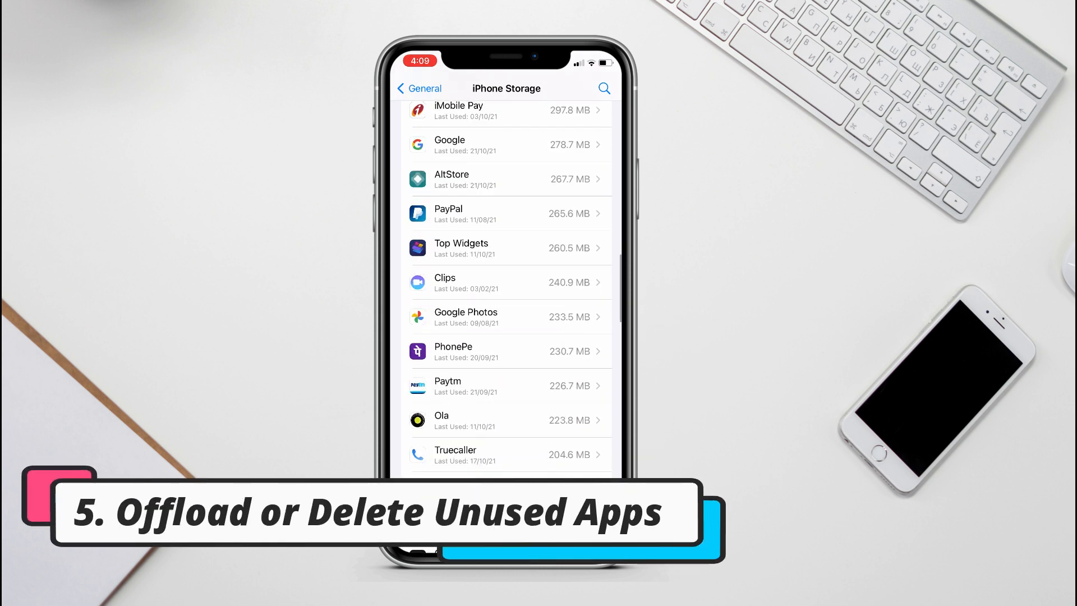
click(506, 282)
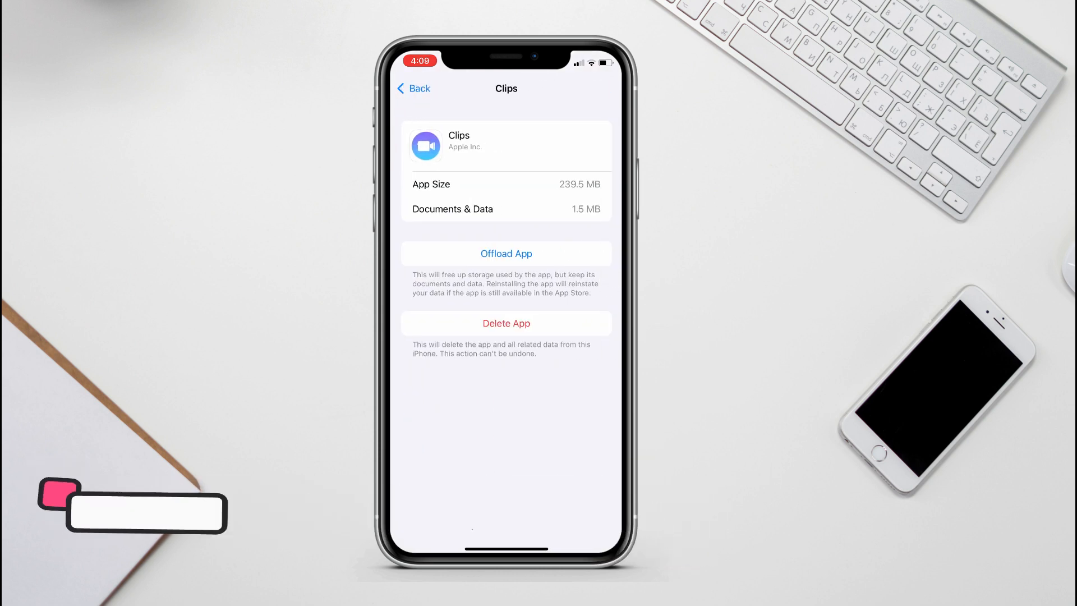
click(506, 253)
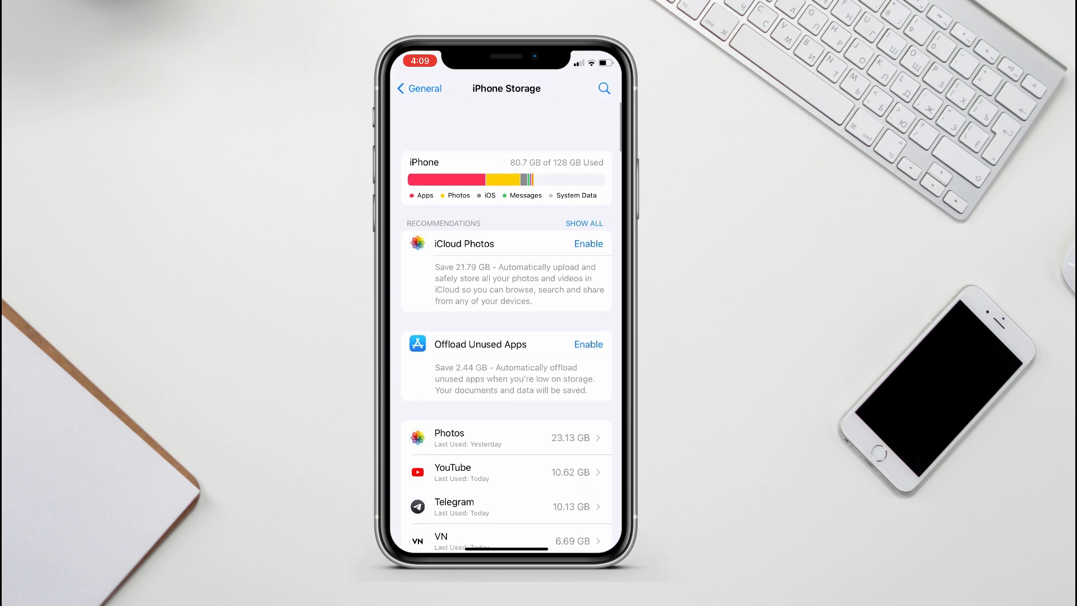
- Open System Data at the bottom of iPhone Storage, showing Zero KB
scroll(down, 3)
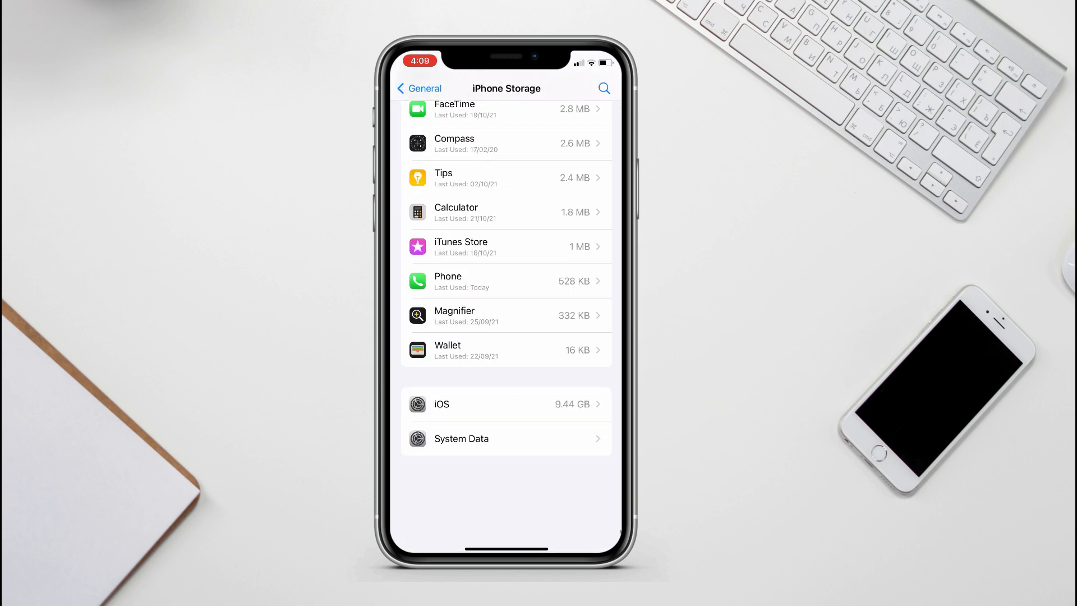
click(505, 439)
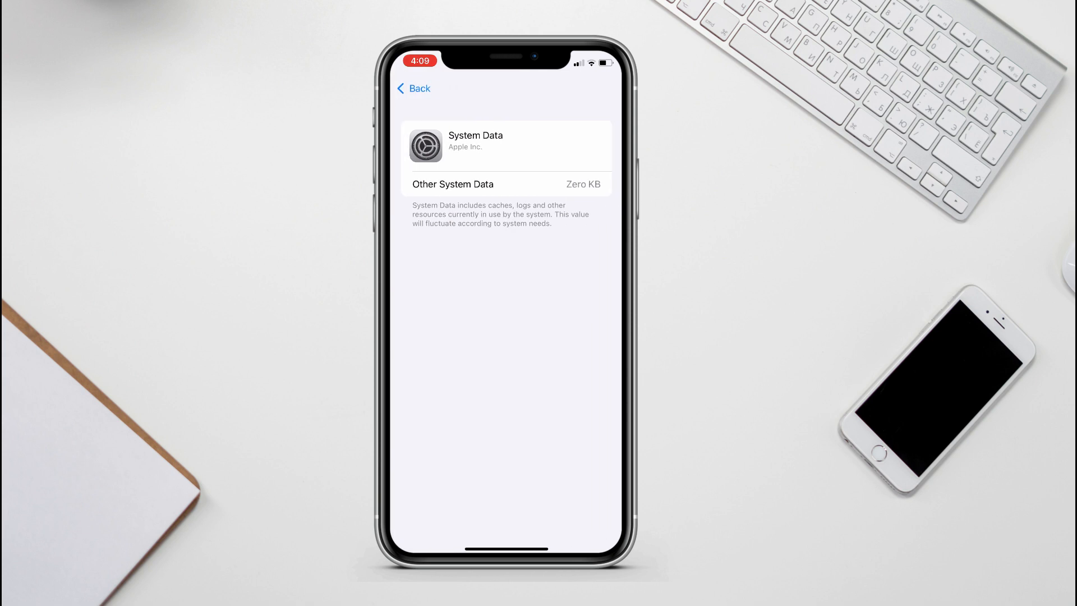